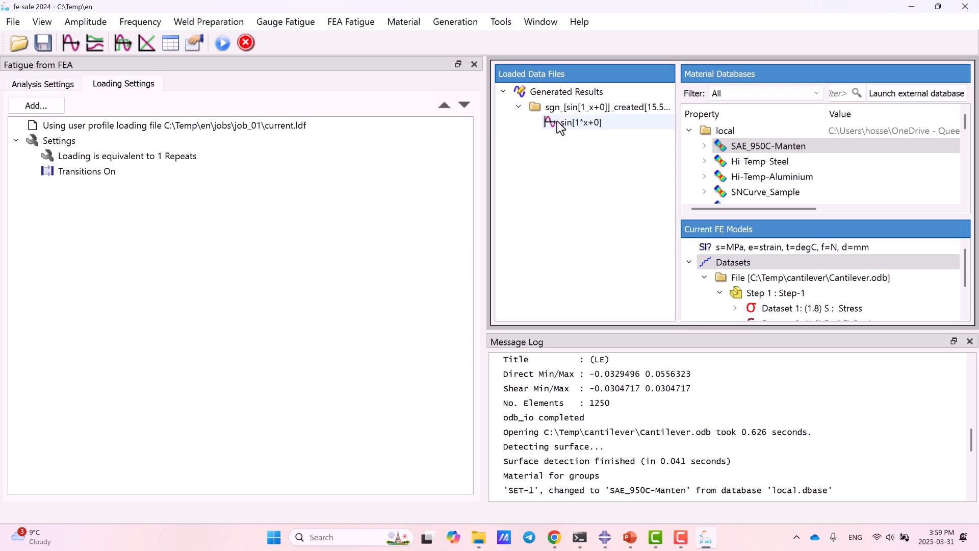
# Step: Plot the generated sin[1*x+0] signal from Generated Results in a new graph window
pyautogui.doubleClick(574, 122)
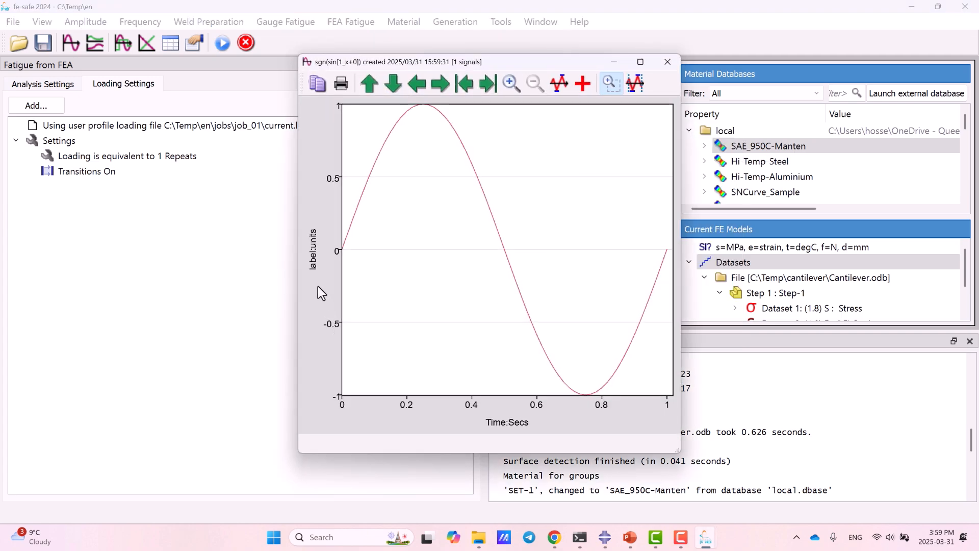